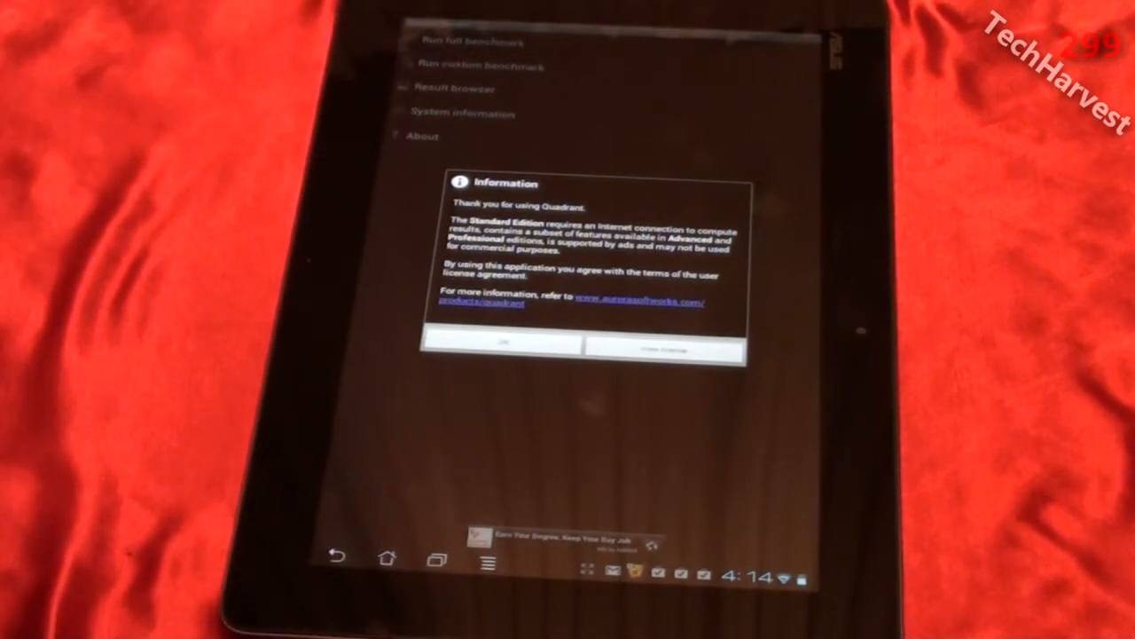
Accept the Quadrant information notice so the full benchmark can run.
click(500, 345)
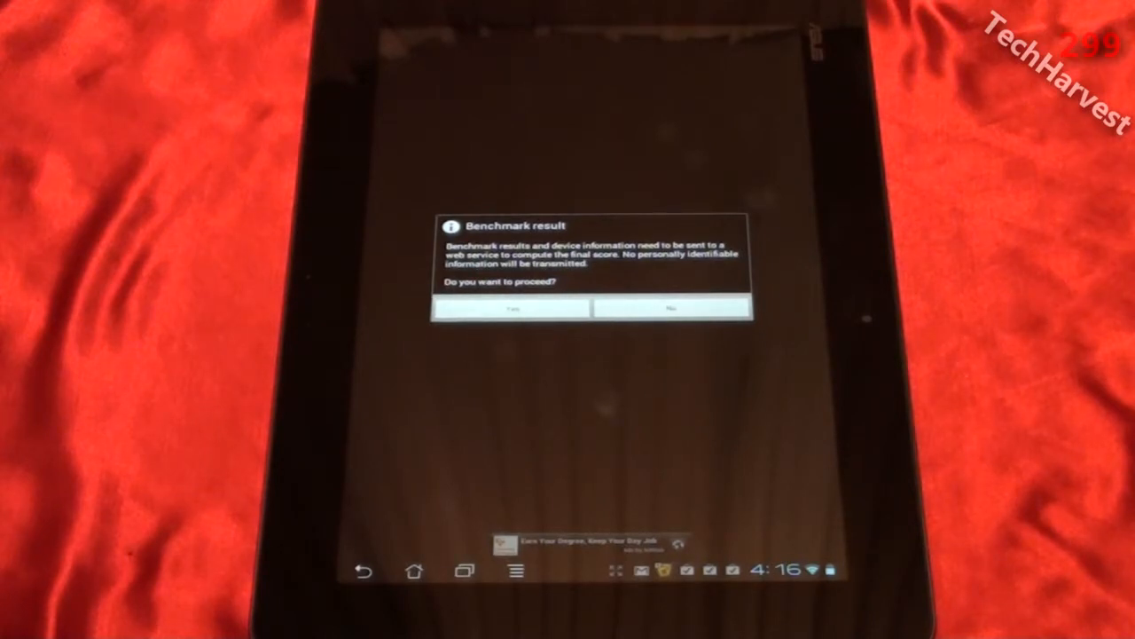
Answer Yes to send the Quadrant results online for final scoring.
click(513, 308)
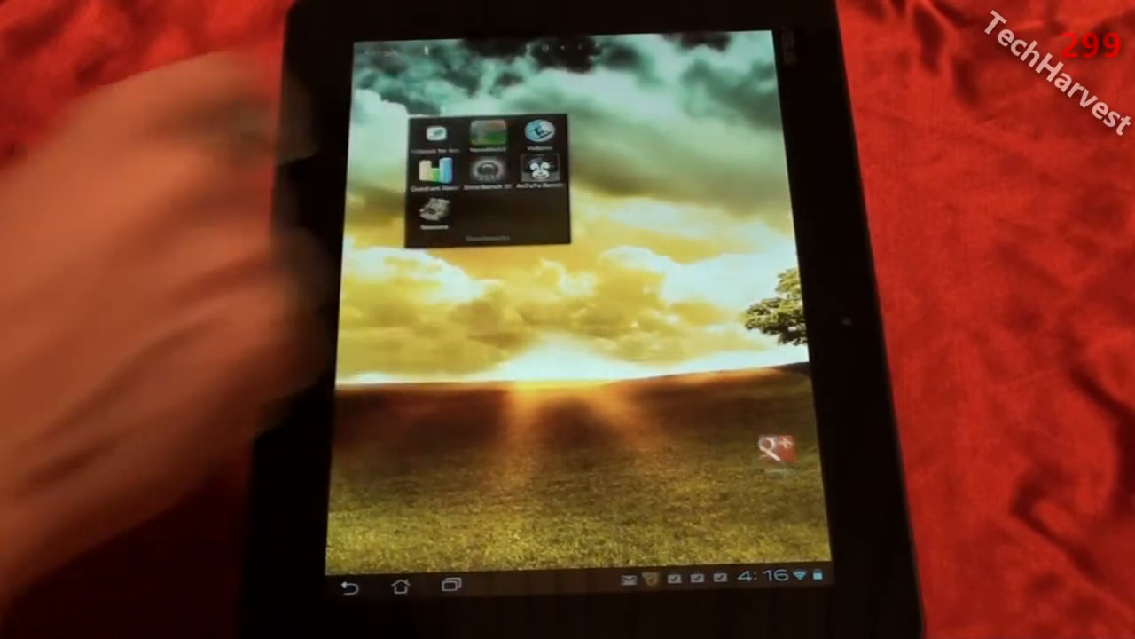
Launch SmartBench 2011 from the benchmark folder and start its benchmark run.
click(488, 171)
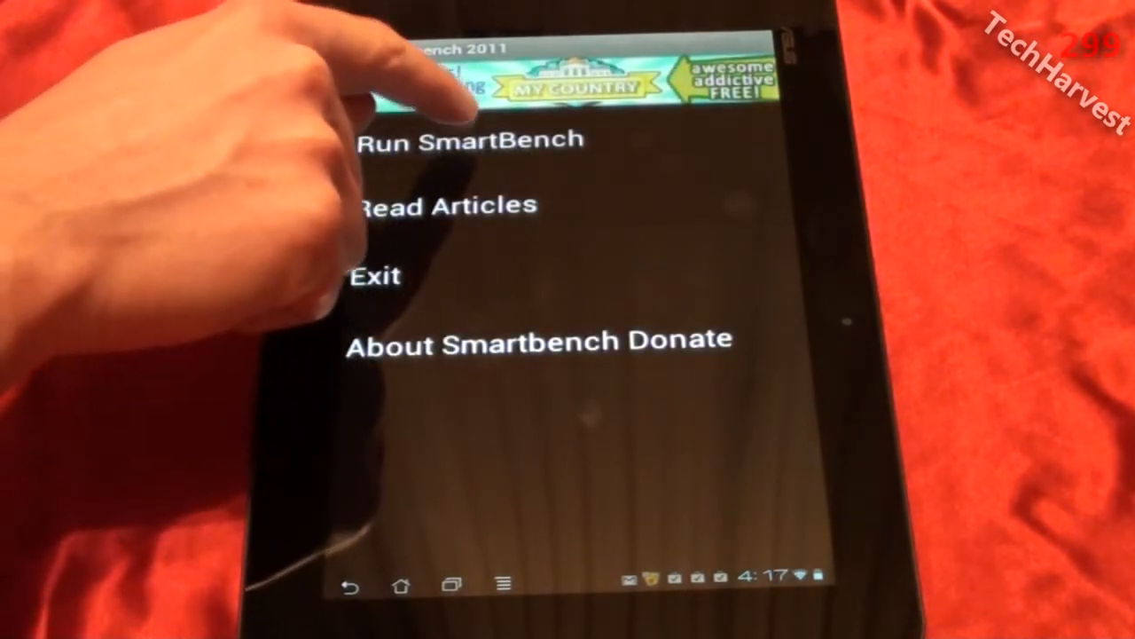
click(465, 138)
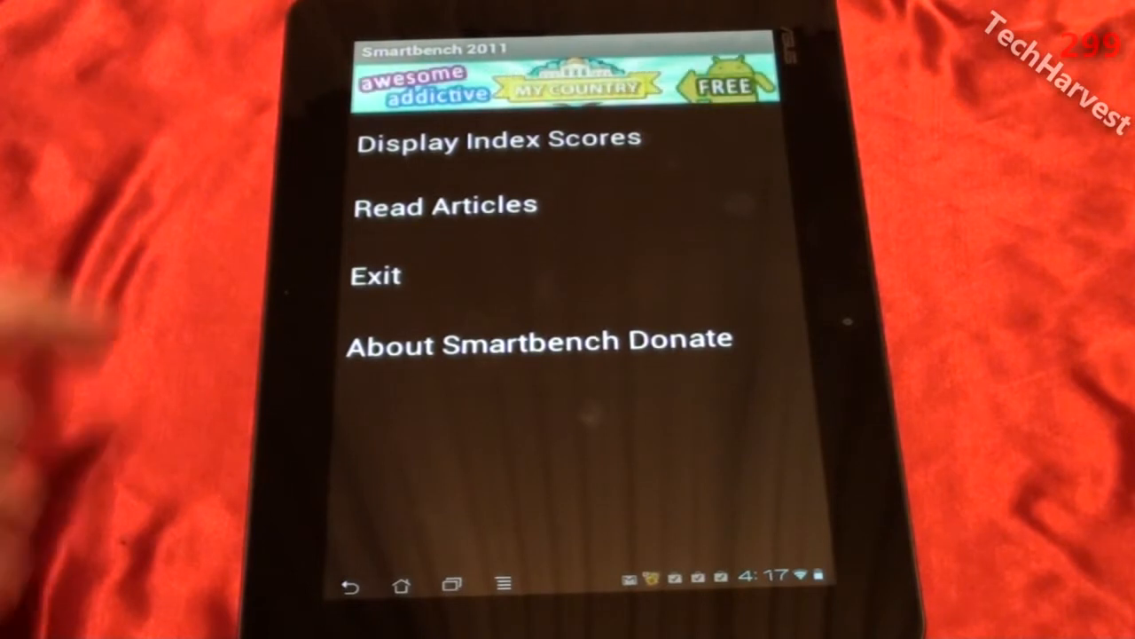
Display the SmartBench 2011 index scores for review.
click(499, 140)
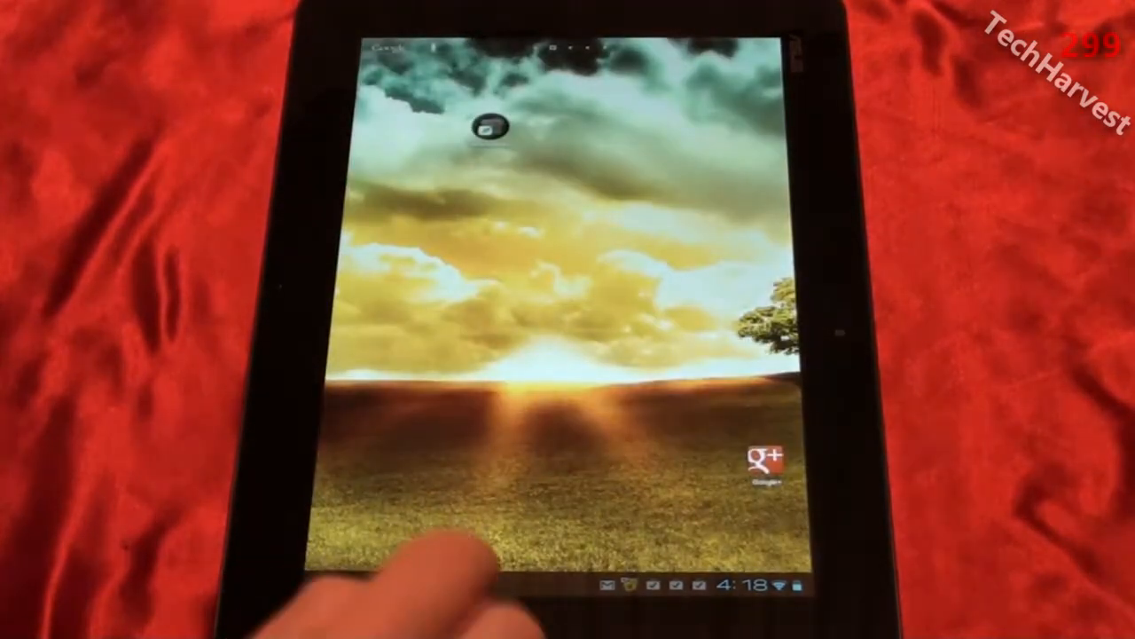
Launch AnTuTu Benchmark and start the Default test from the Test tab.
click(488, 130)
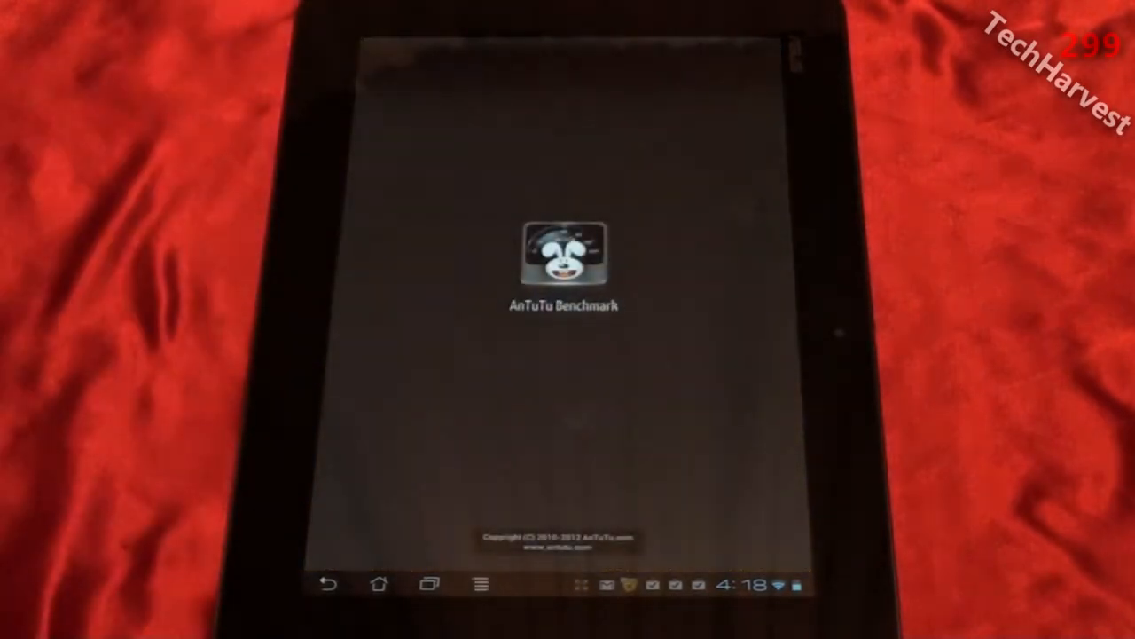
click(564, 257)
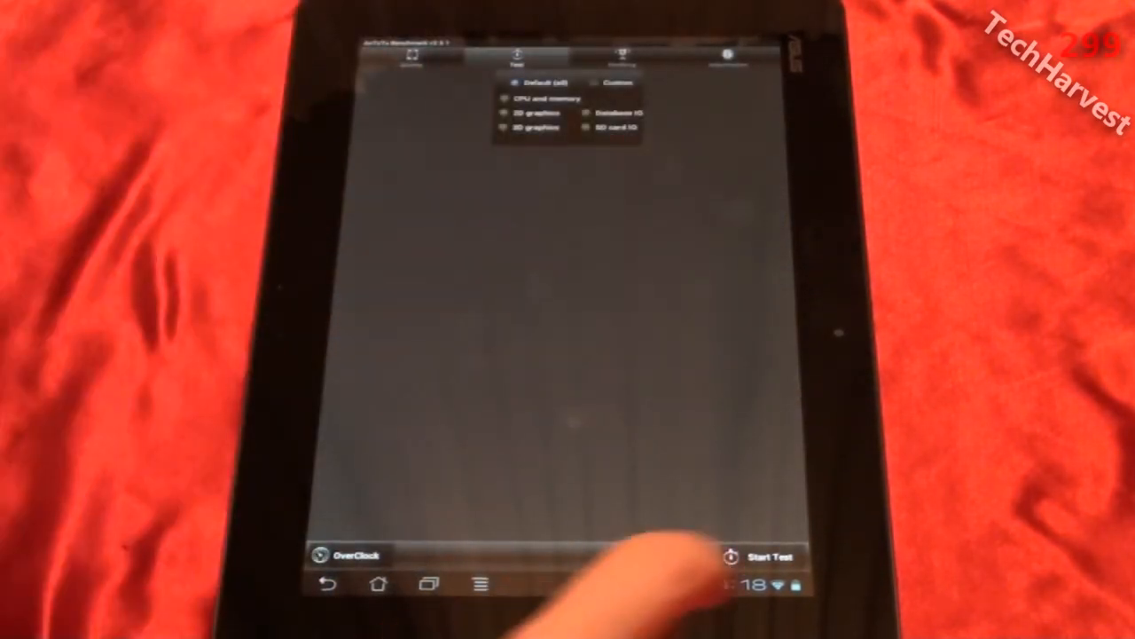
click(761, 557)
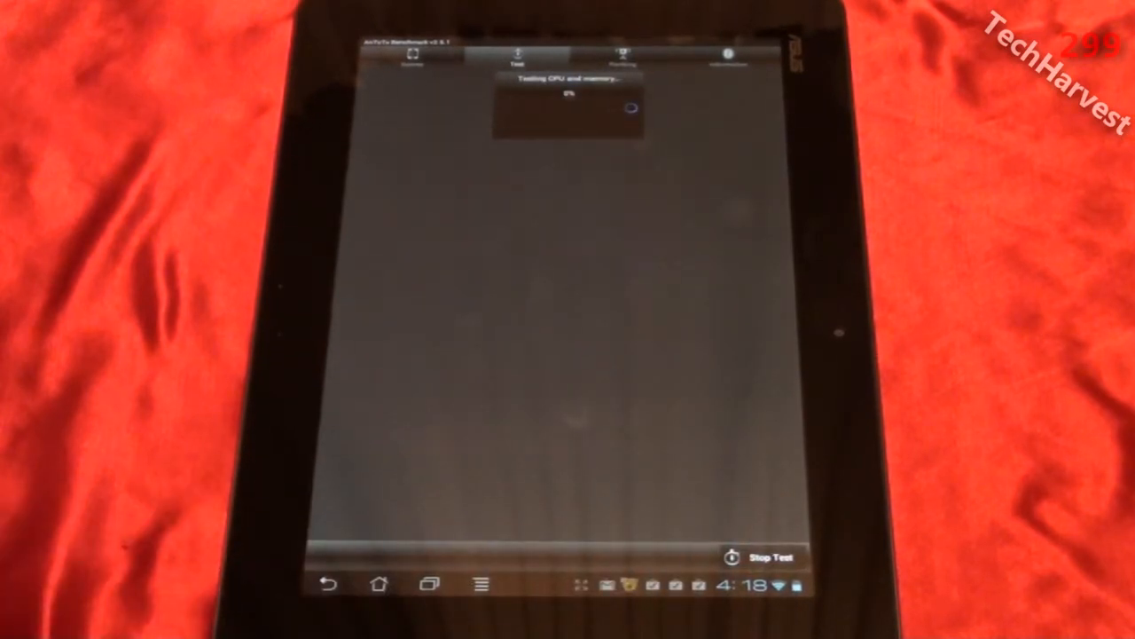